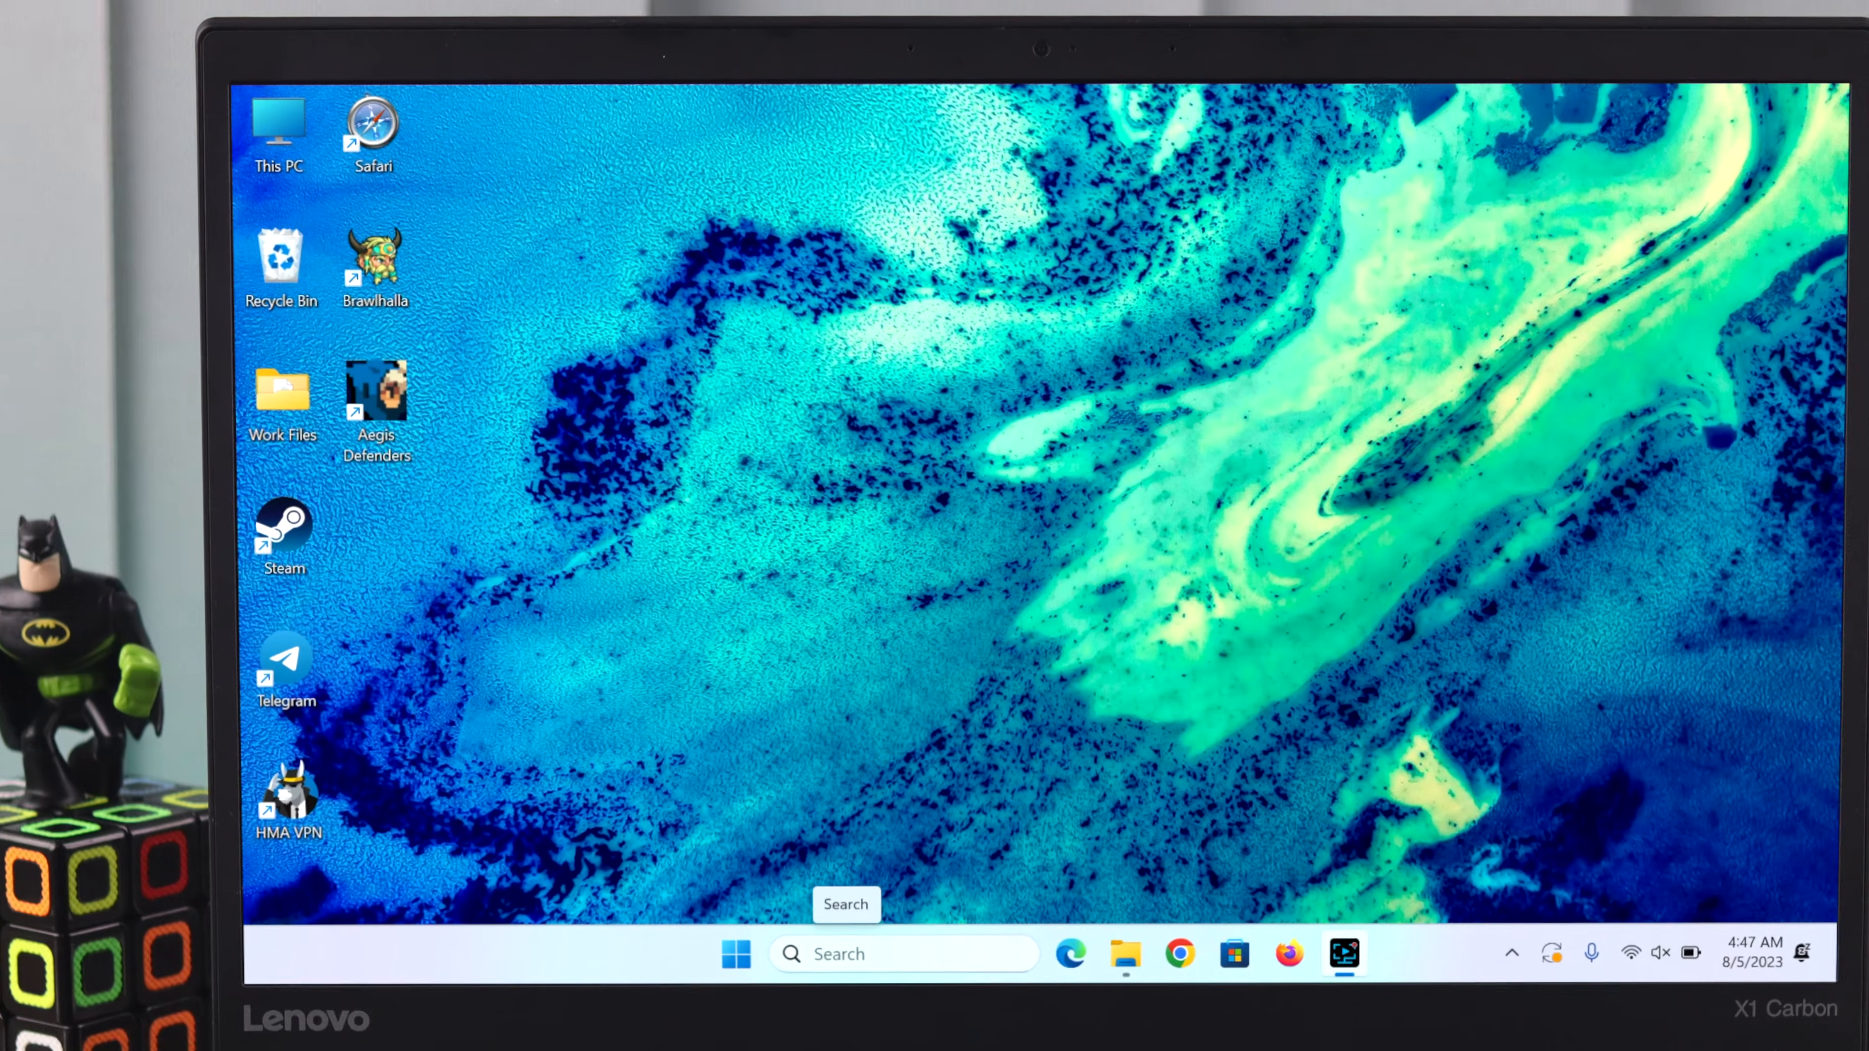
# Search 'poo' from the taskbar and open the Edit power plan result for the Balanced plan
pyautogui.write('po')
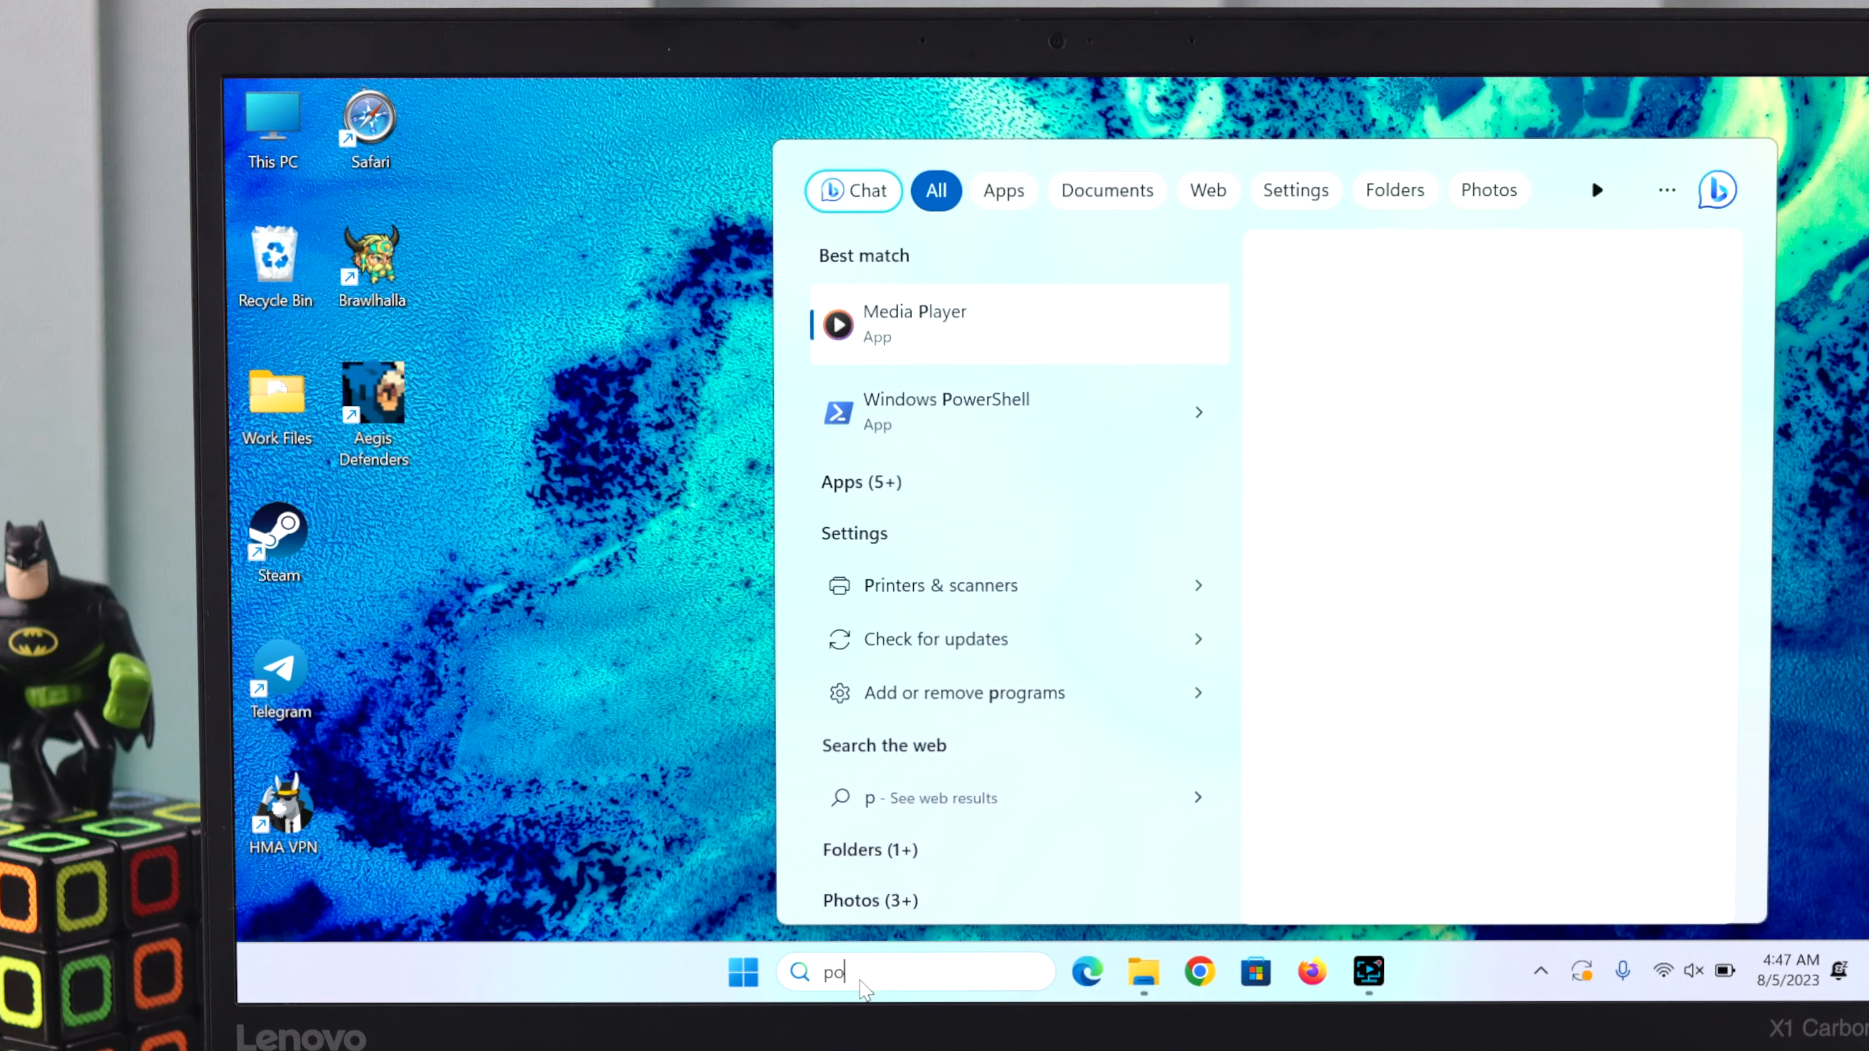
pyautogui.write('o')
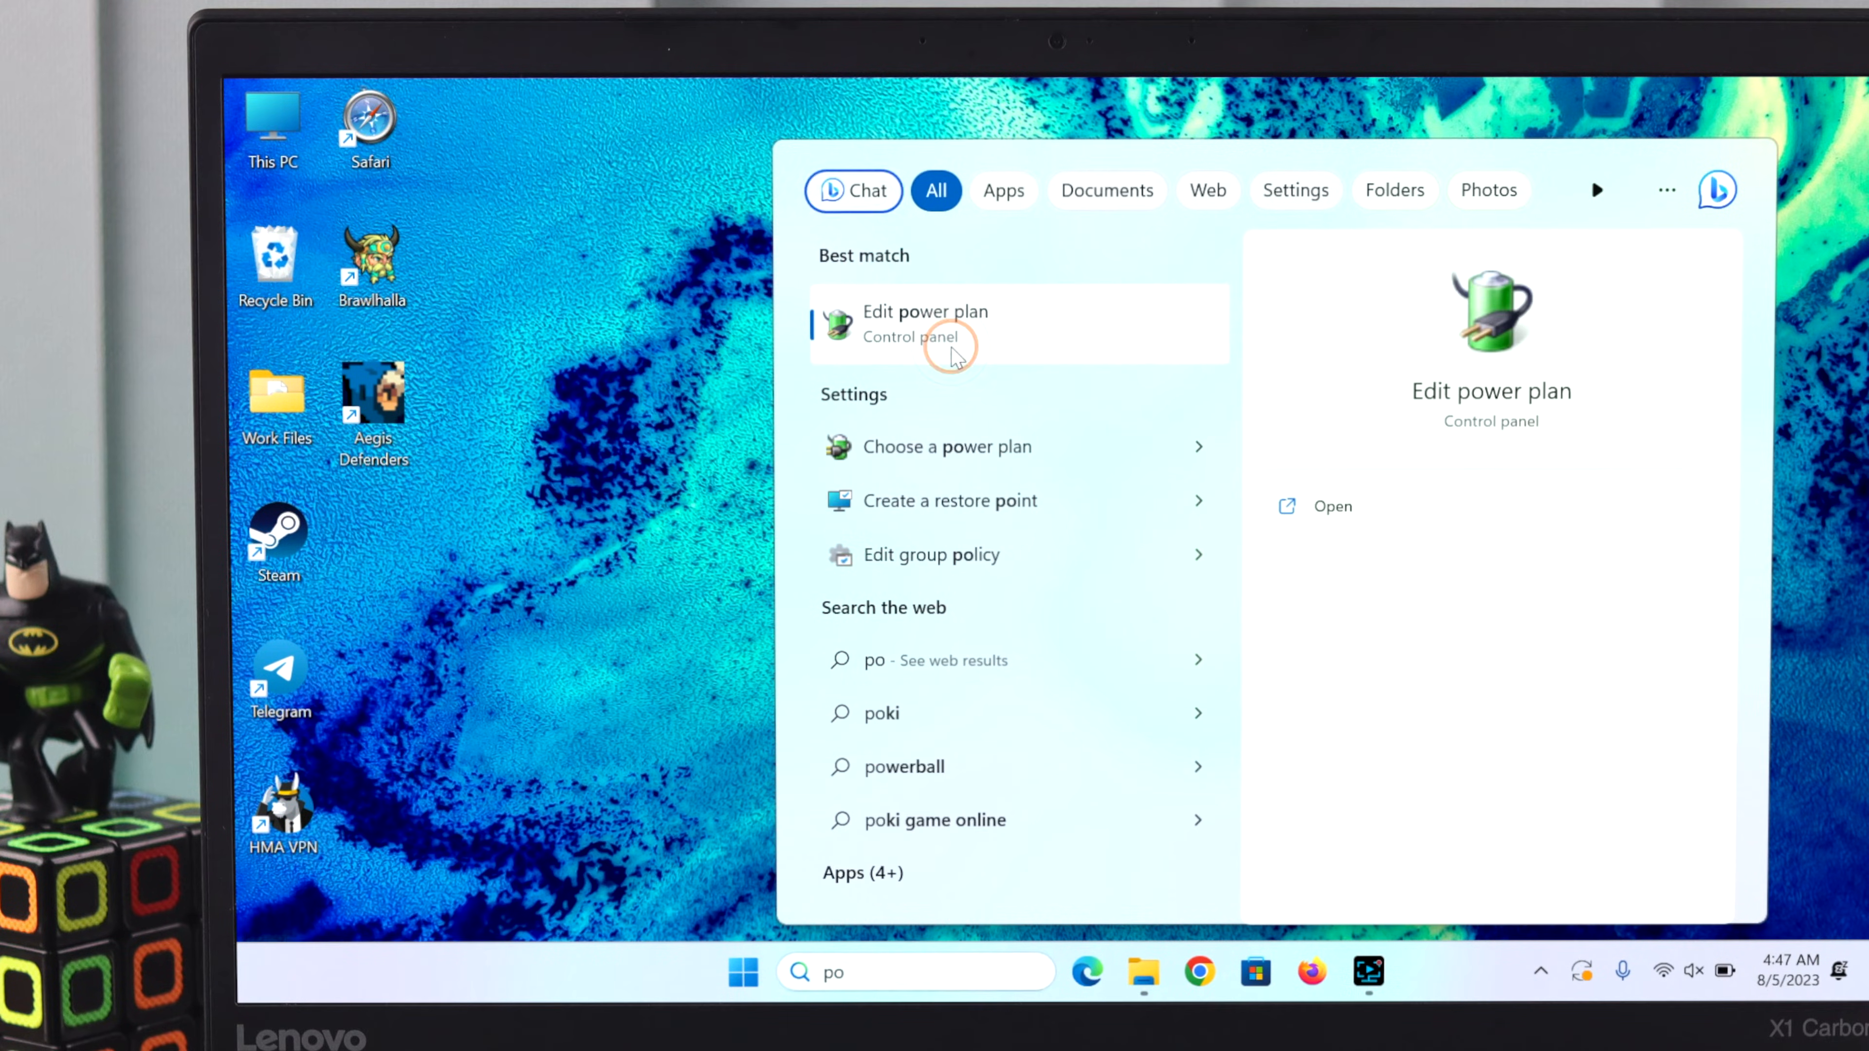
pyautogui.click(944, 336)
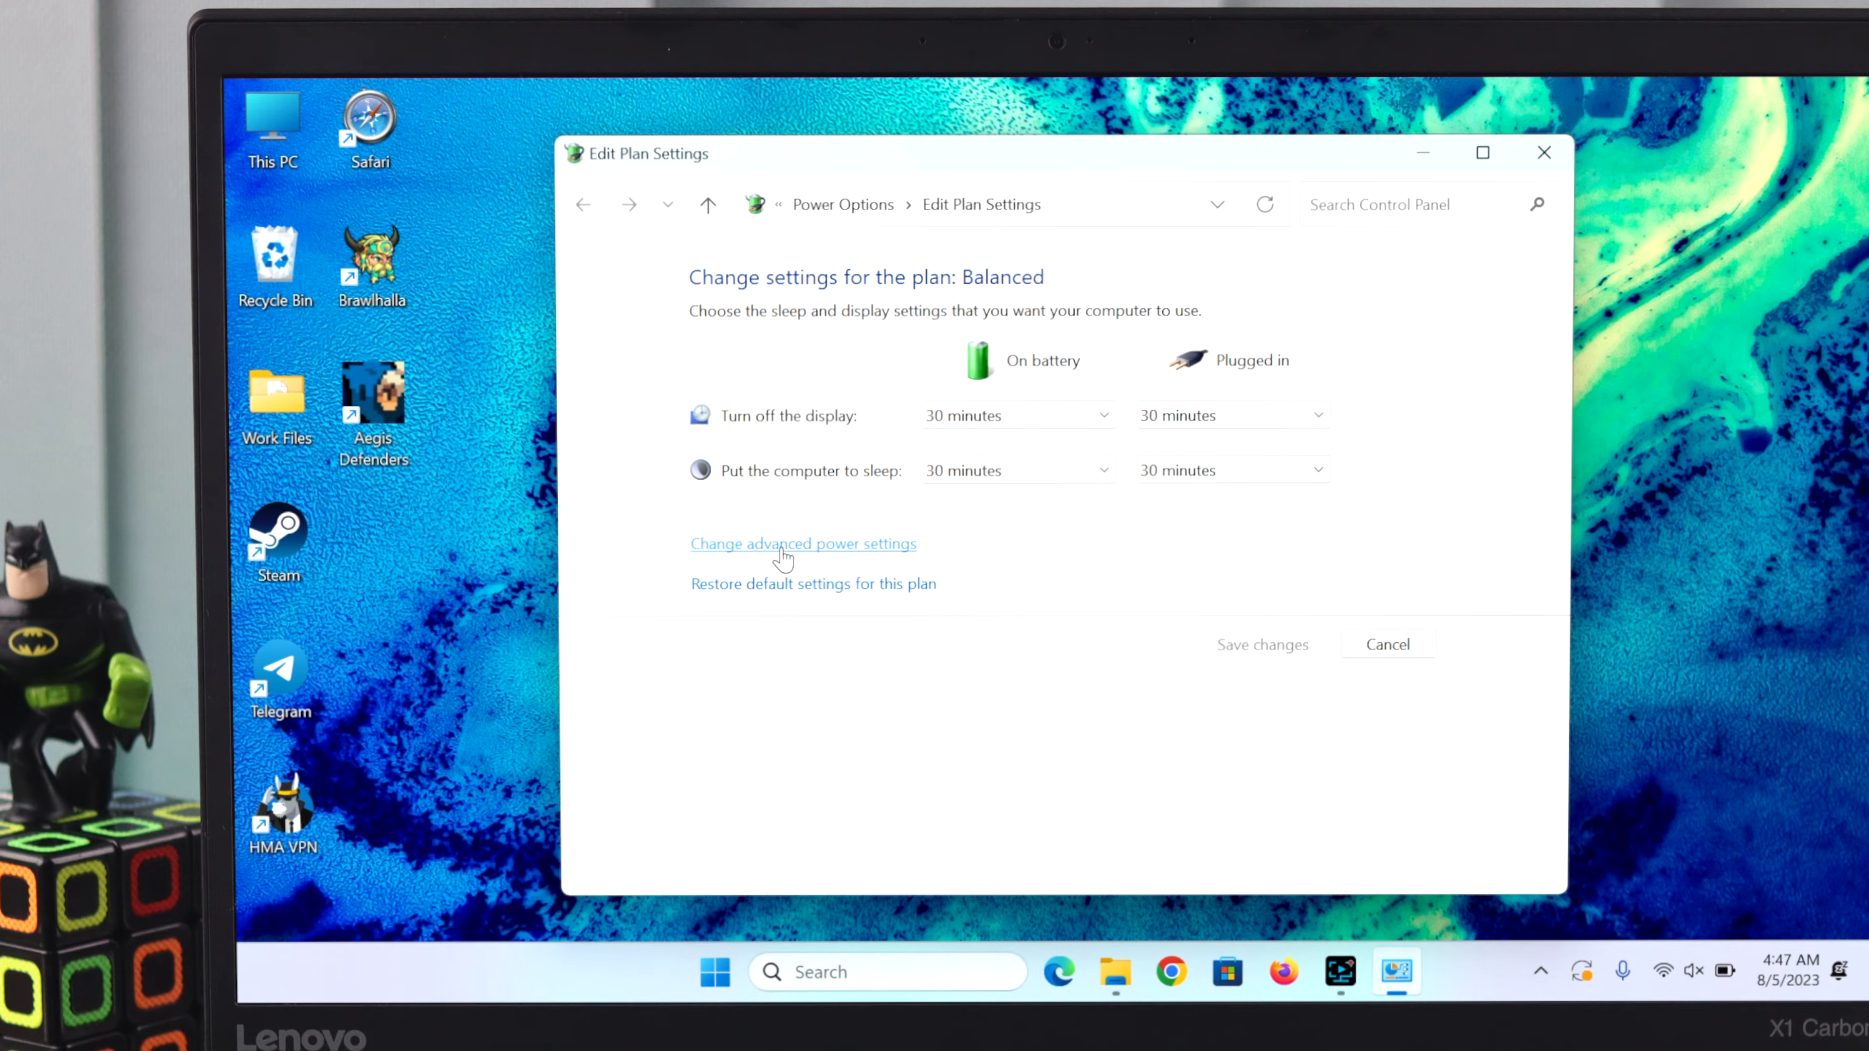
# In advanced power settings, set USB selective suspend to Disabled on battery and apply
pyautogui.click(783, 544)
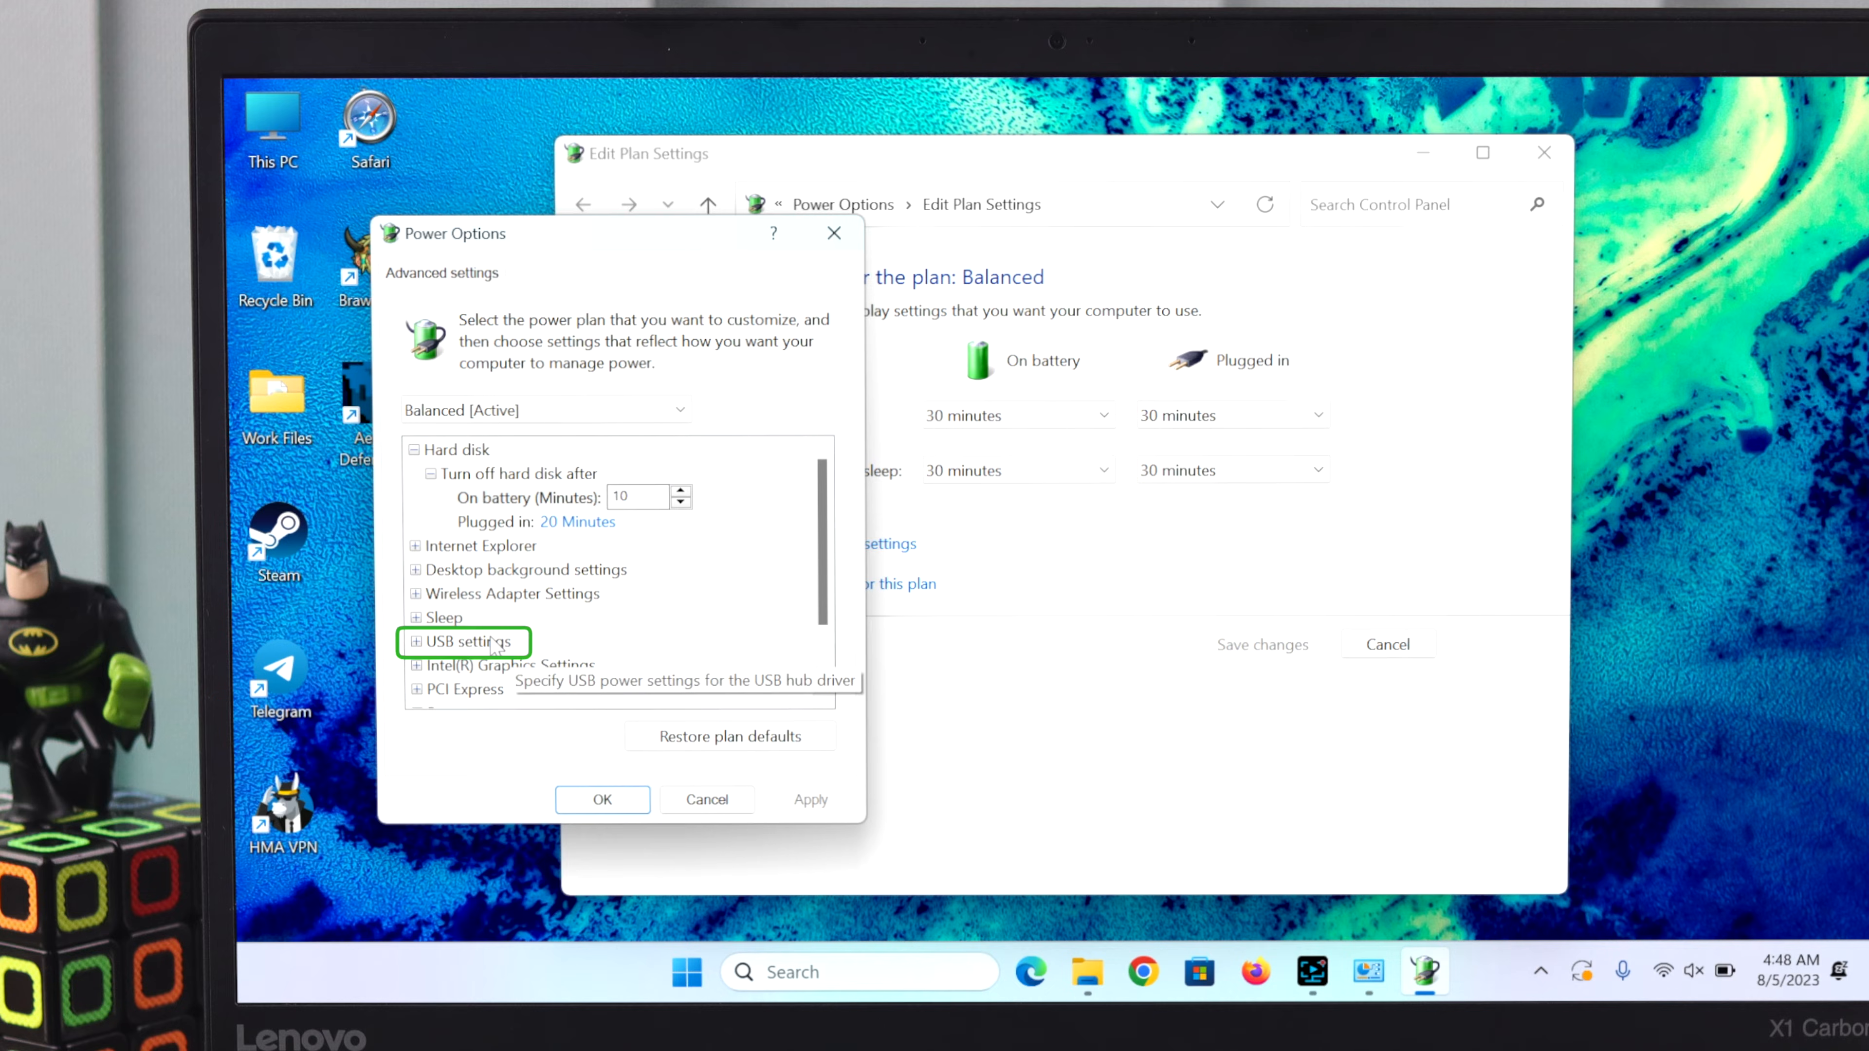
pyautogui.click(417, 642)
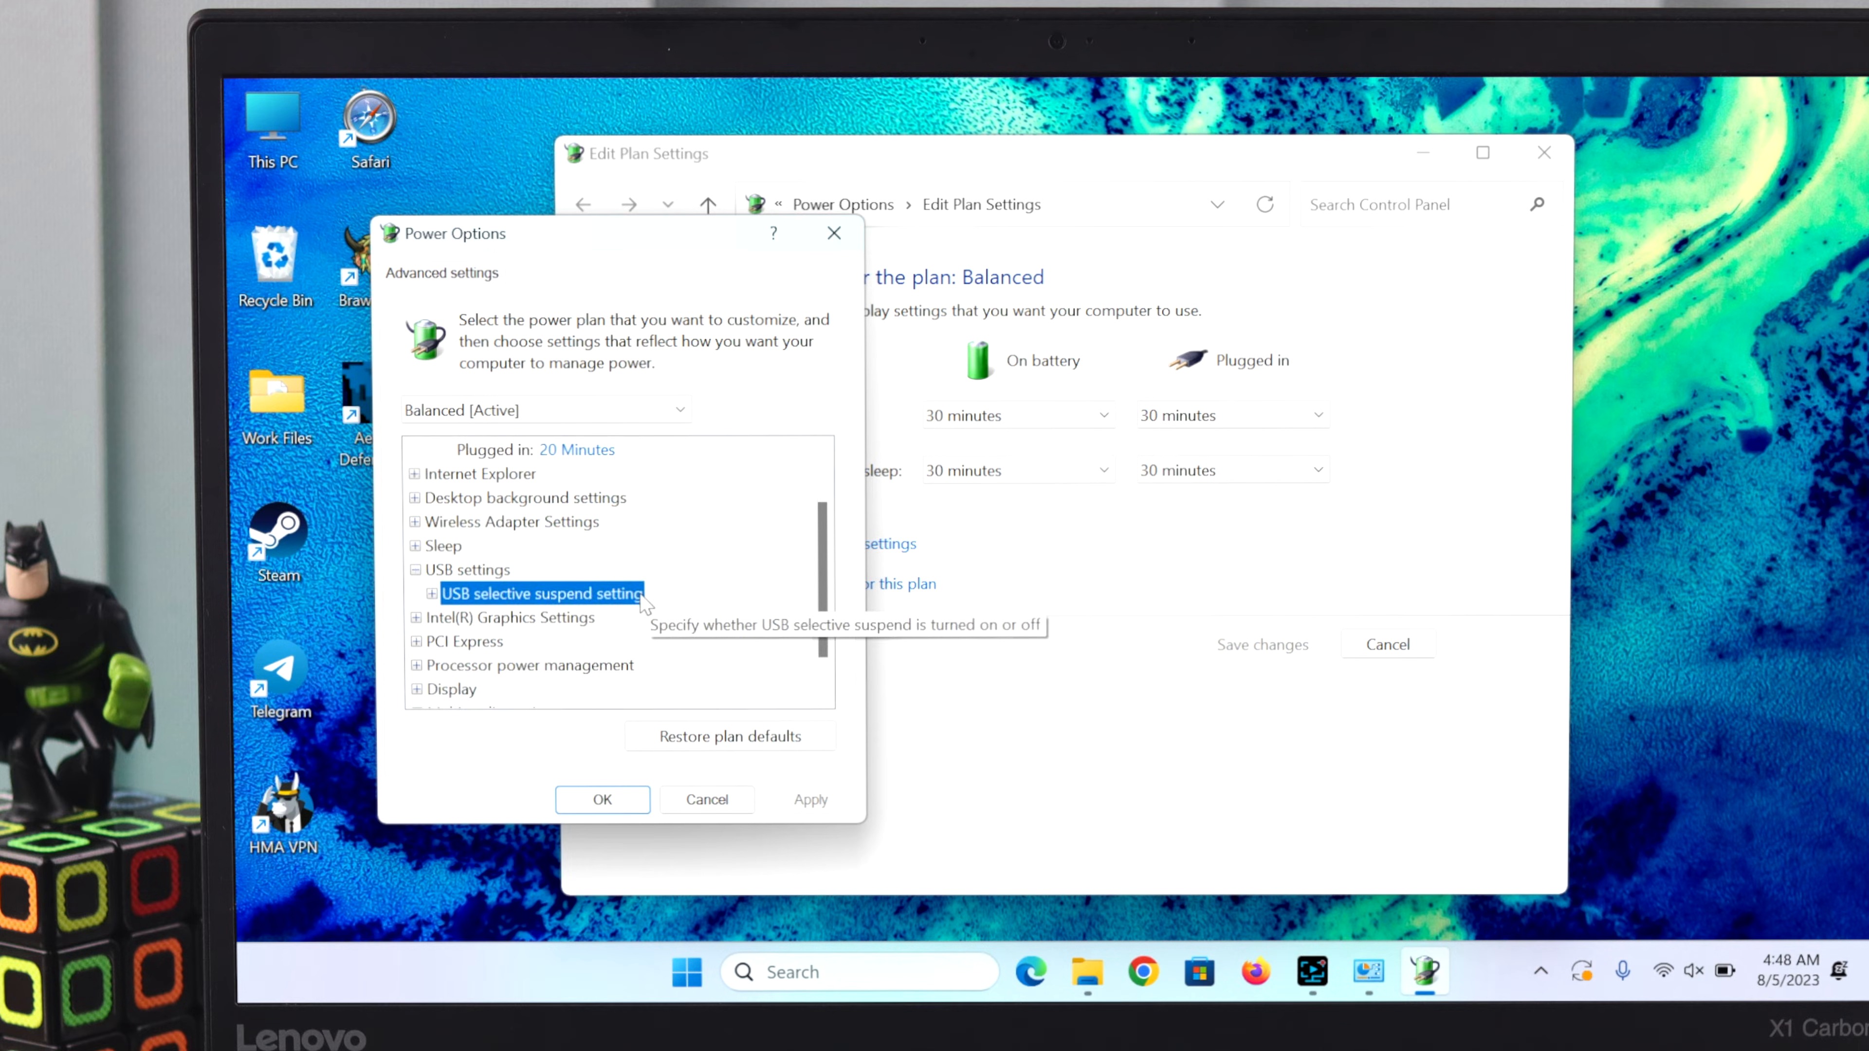
pyautogui.click(430, 594)
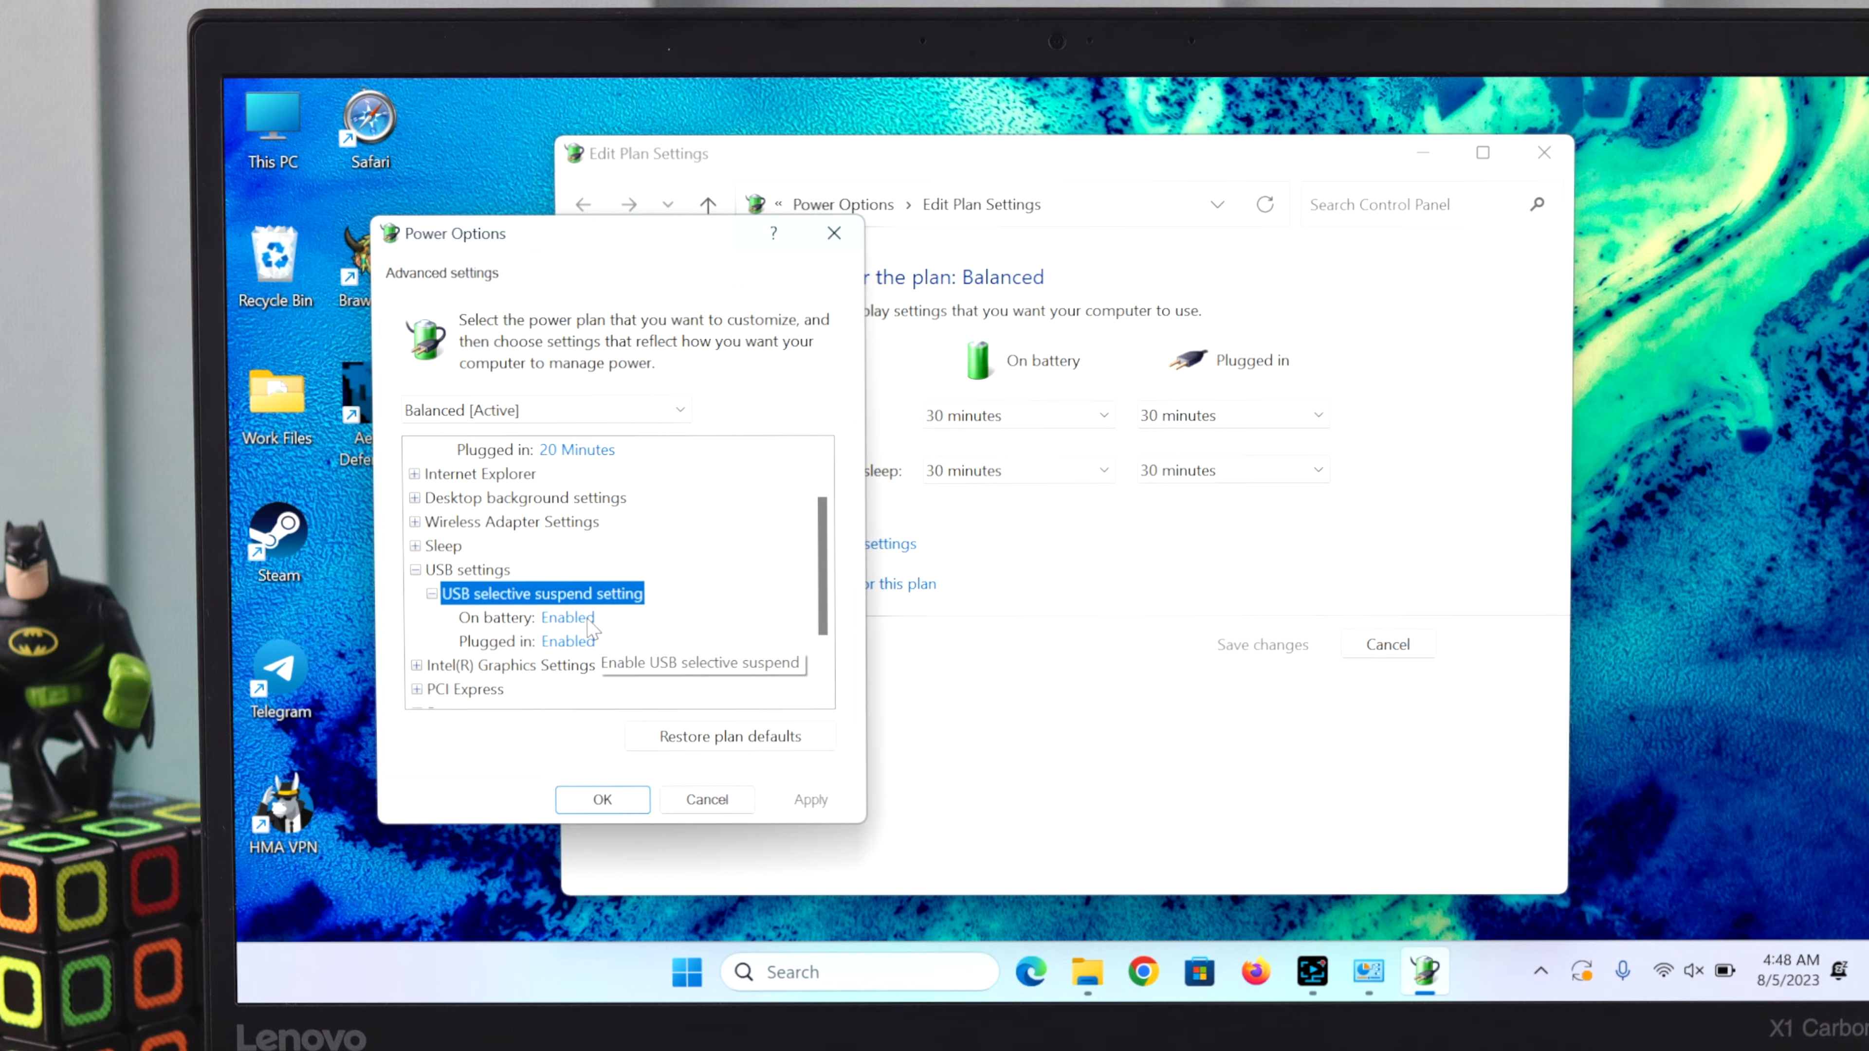
pyautogui.click(569, 618)
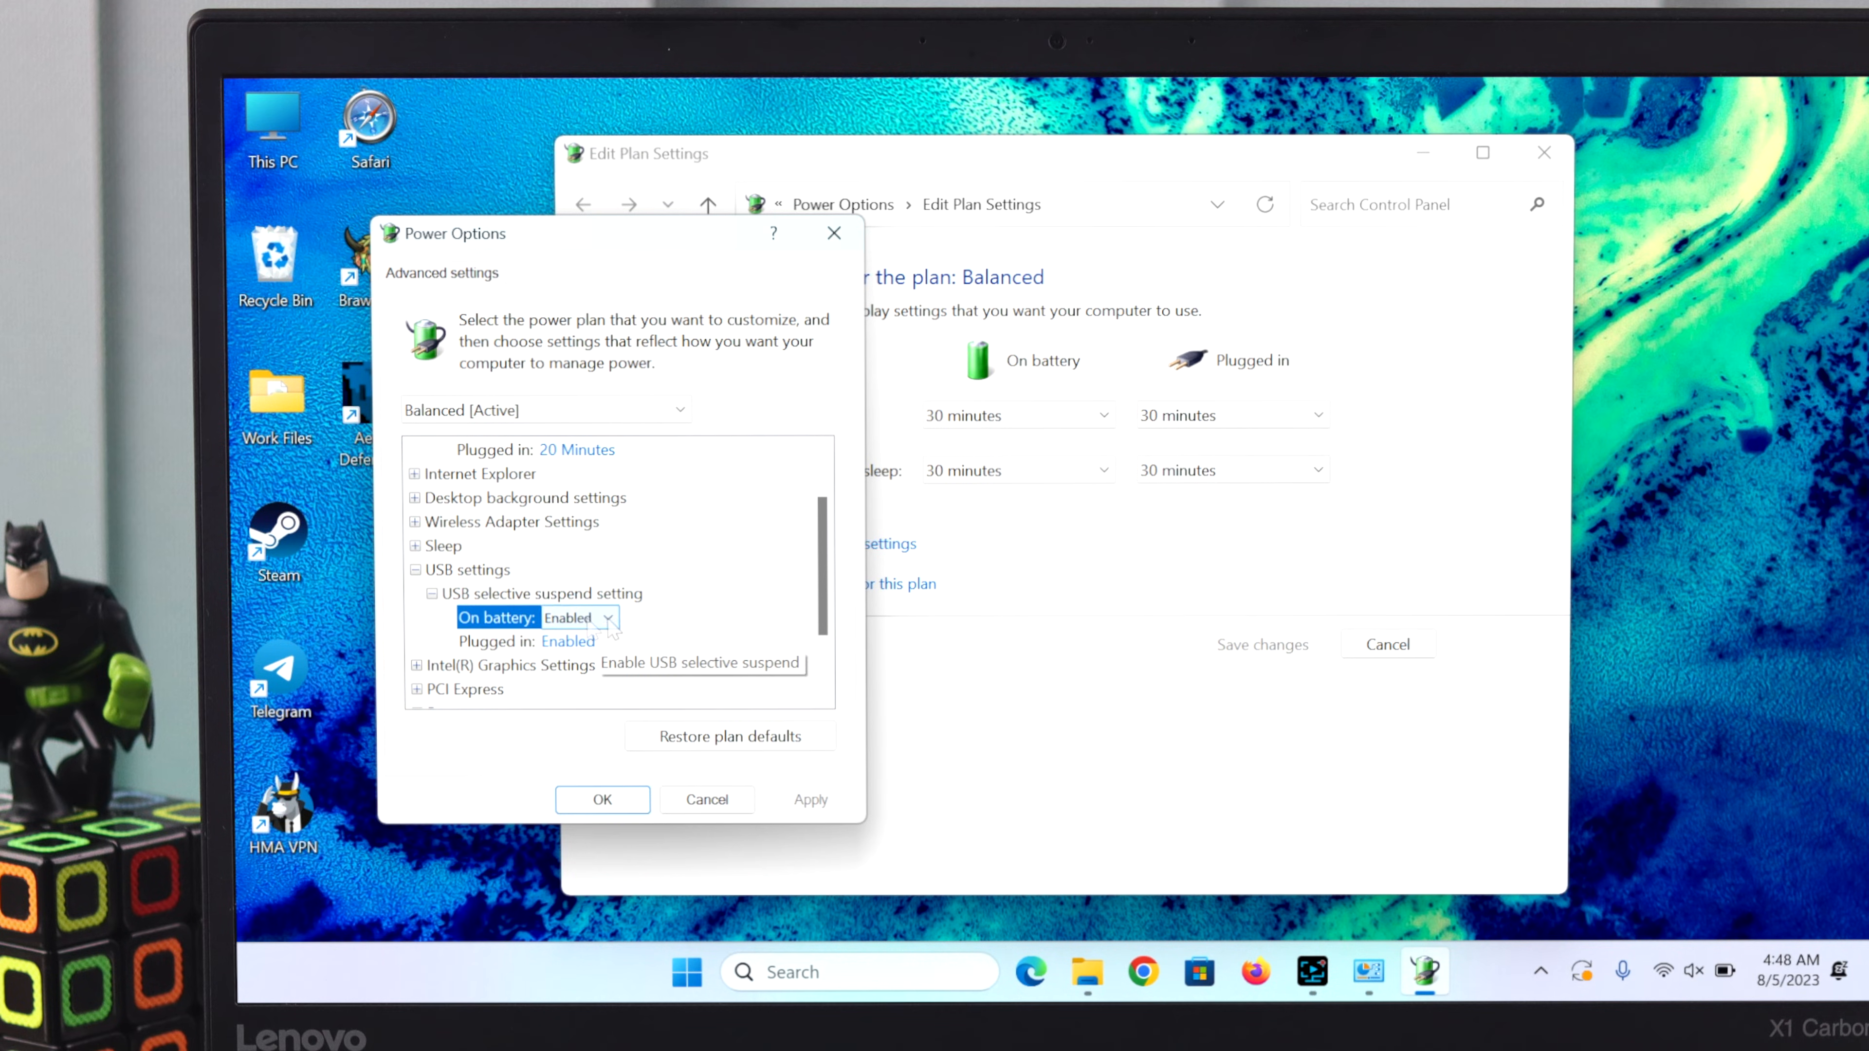
pyautogui.click(607, 618)
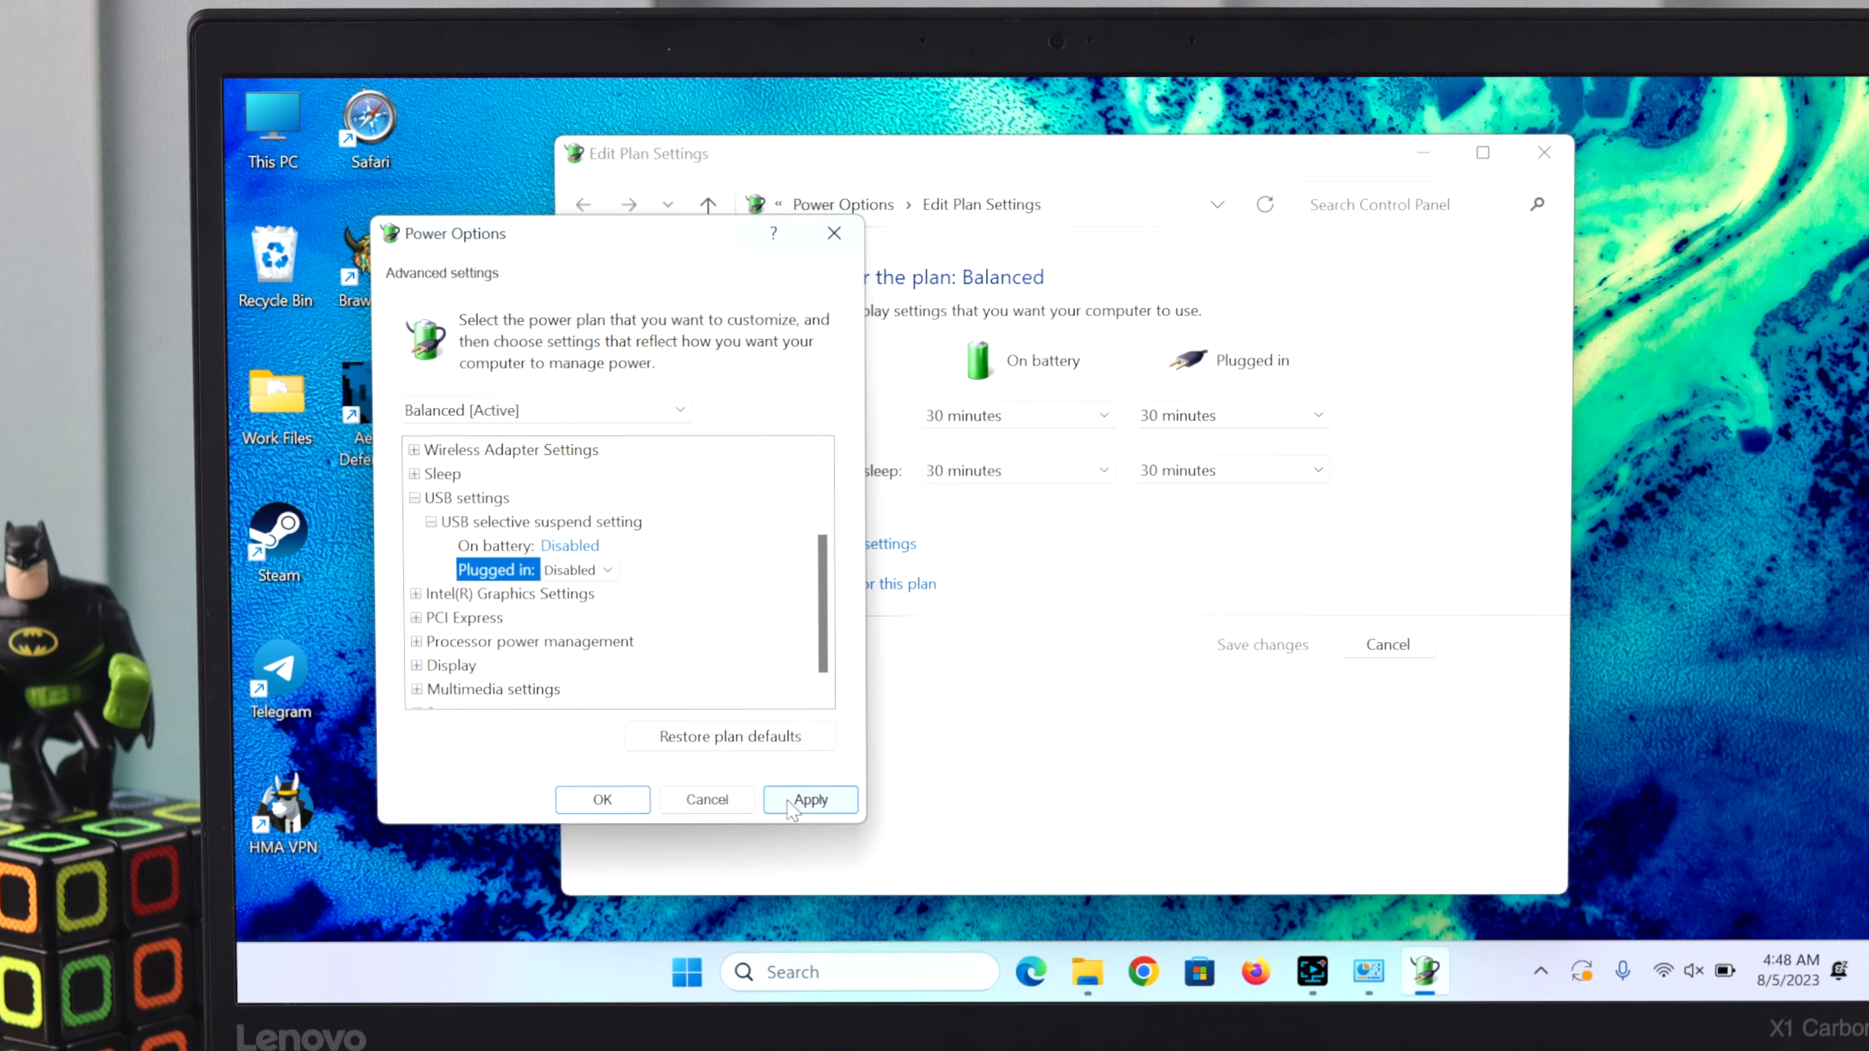
pyautogui.click(602, 800)
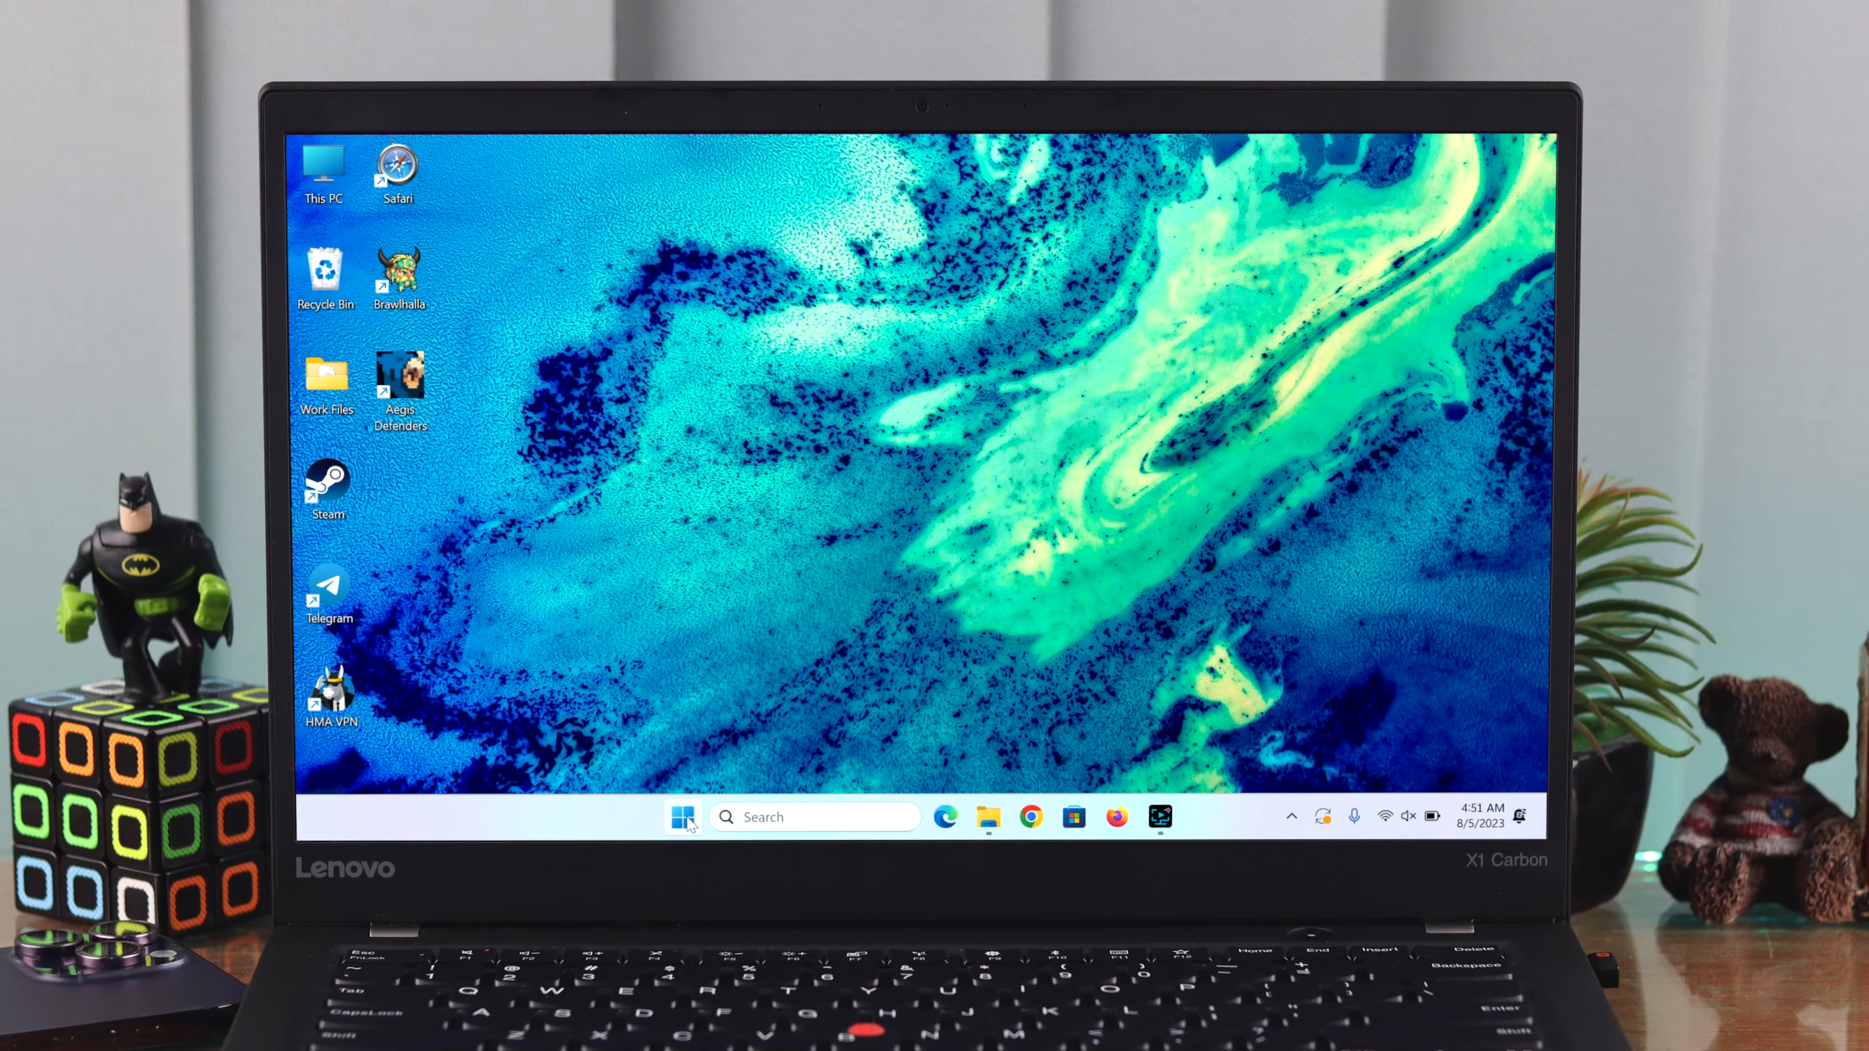
# Launch Device Manager from the Start menu and open UCM-UCSI ACPI Device properties under USB Connector Managers
pyautogui.rightClick(683, 818)
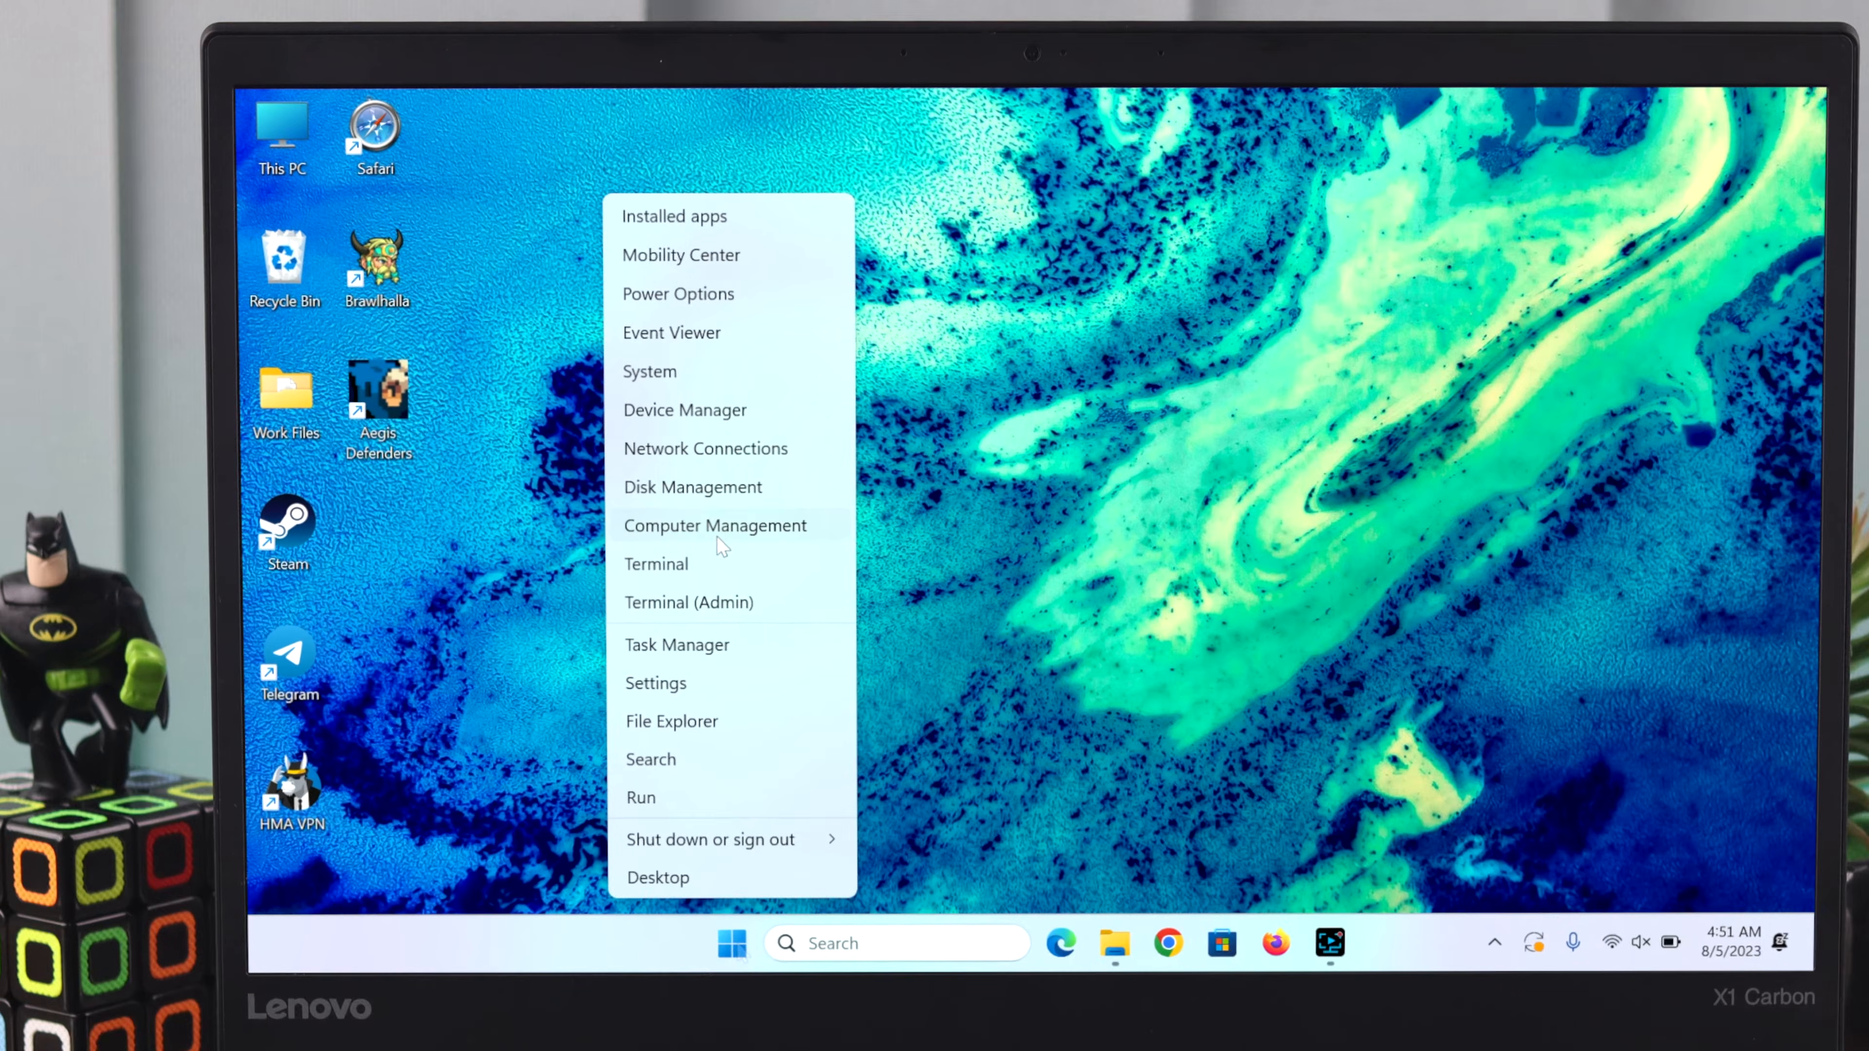
pyautogui.click(686, 410)
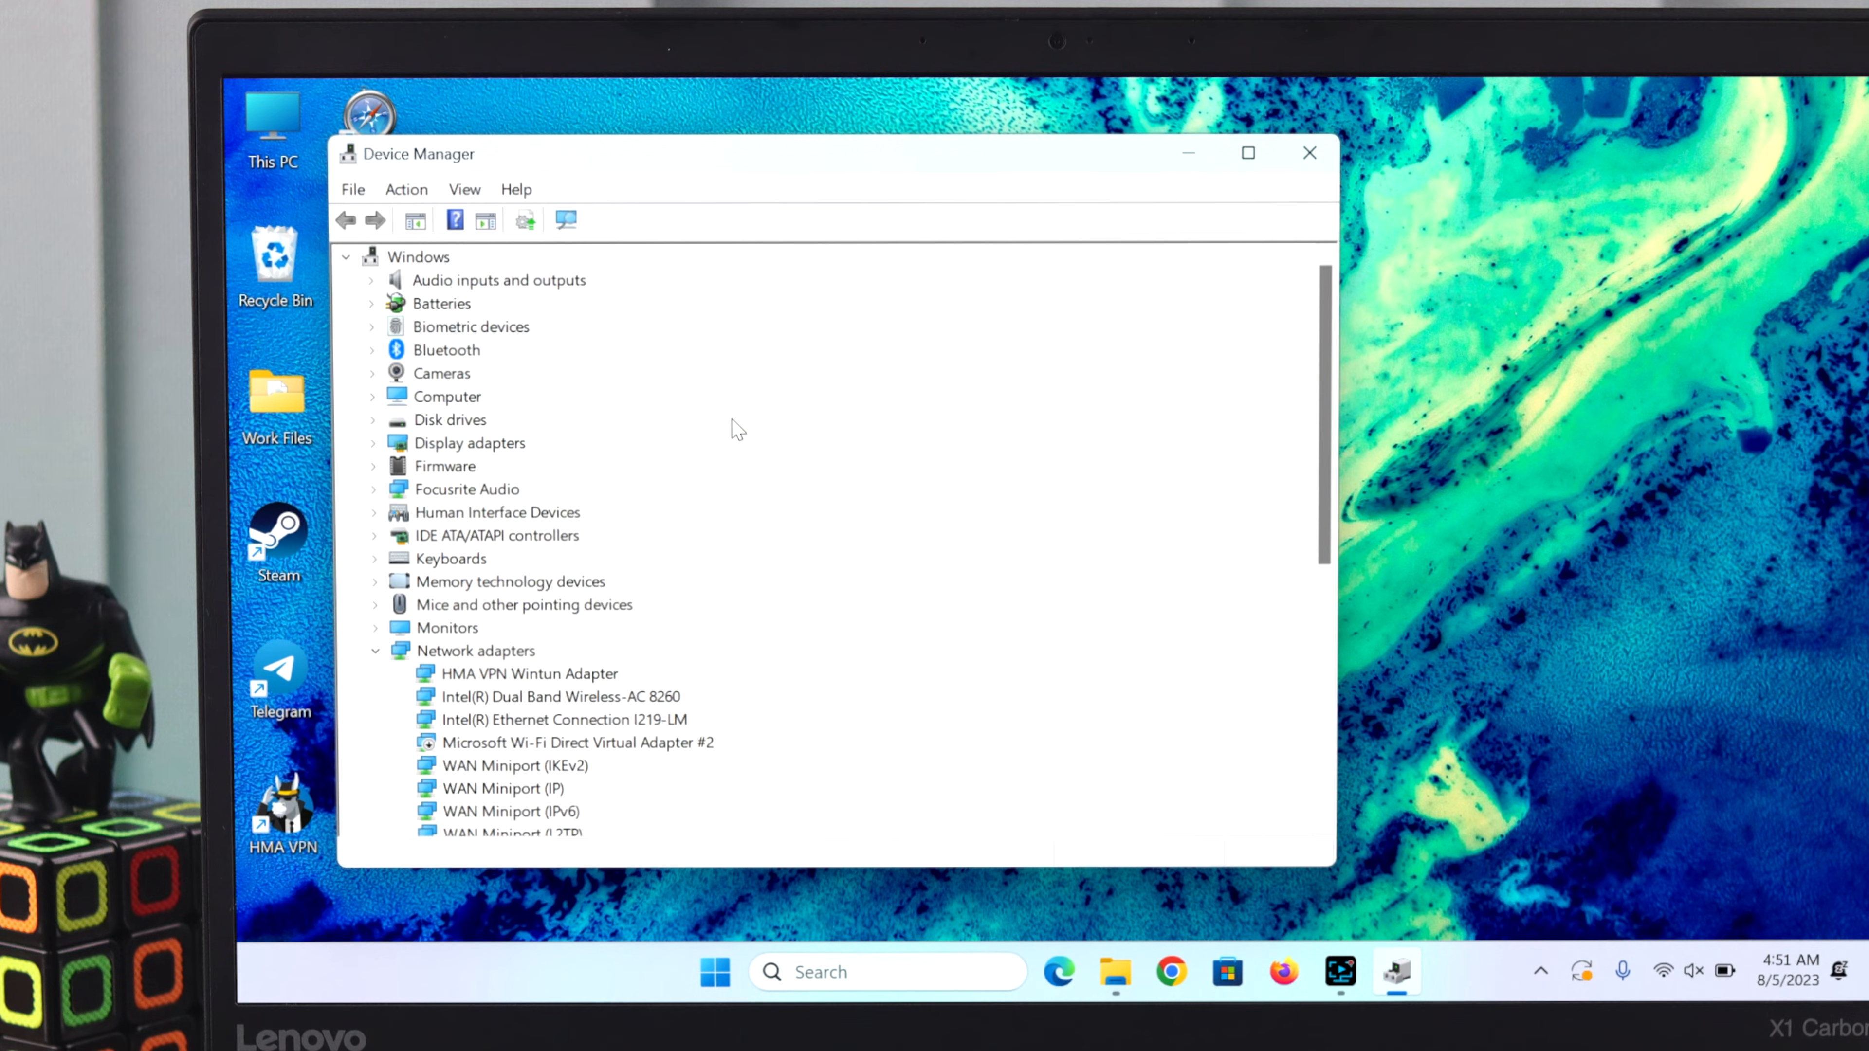
pyautogui.scroll(-3)
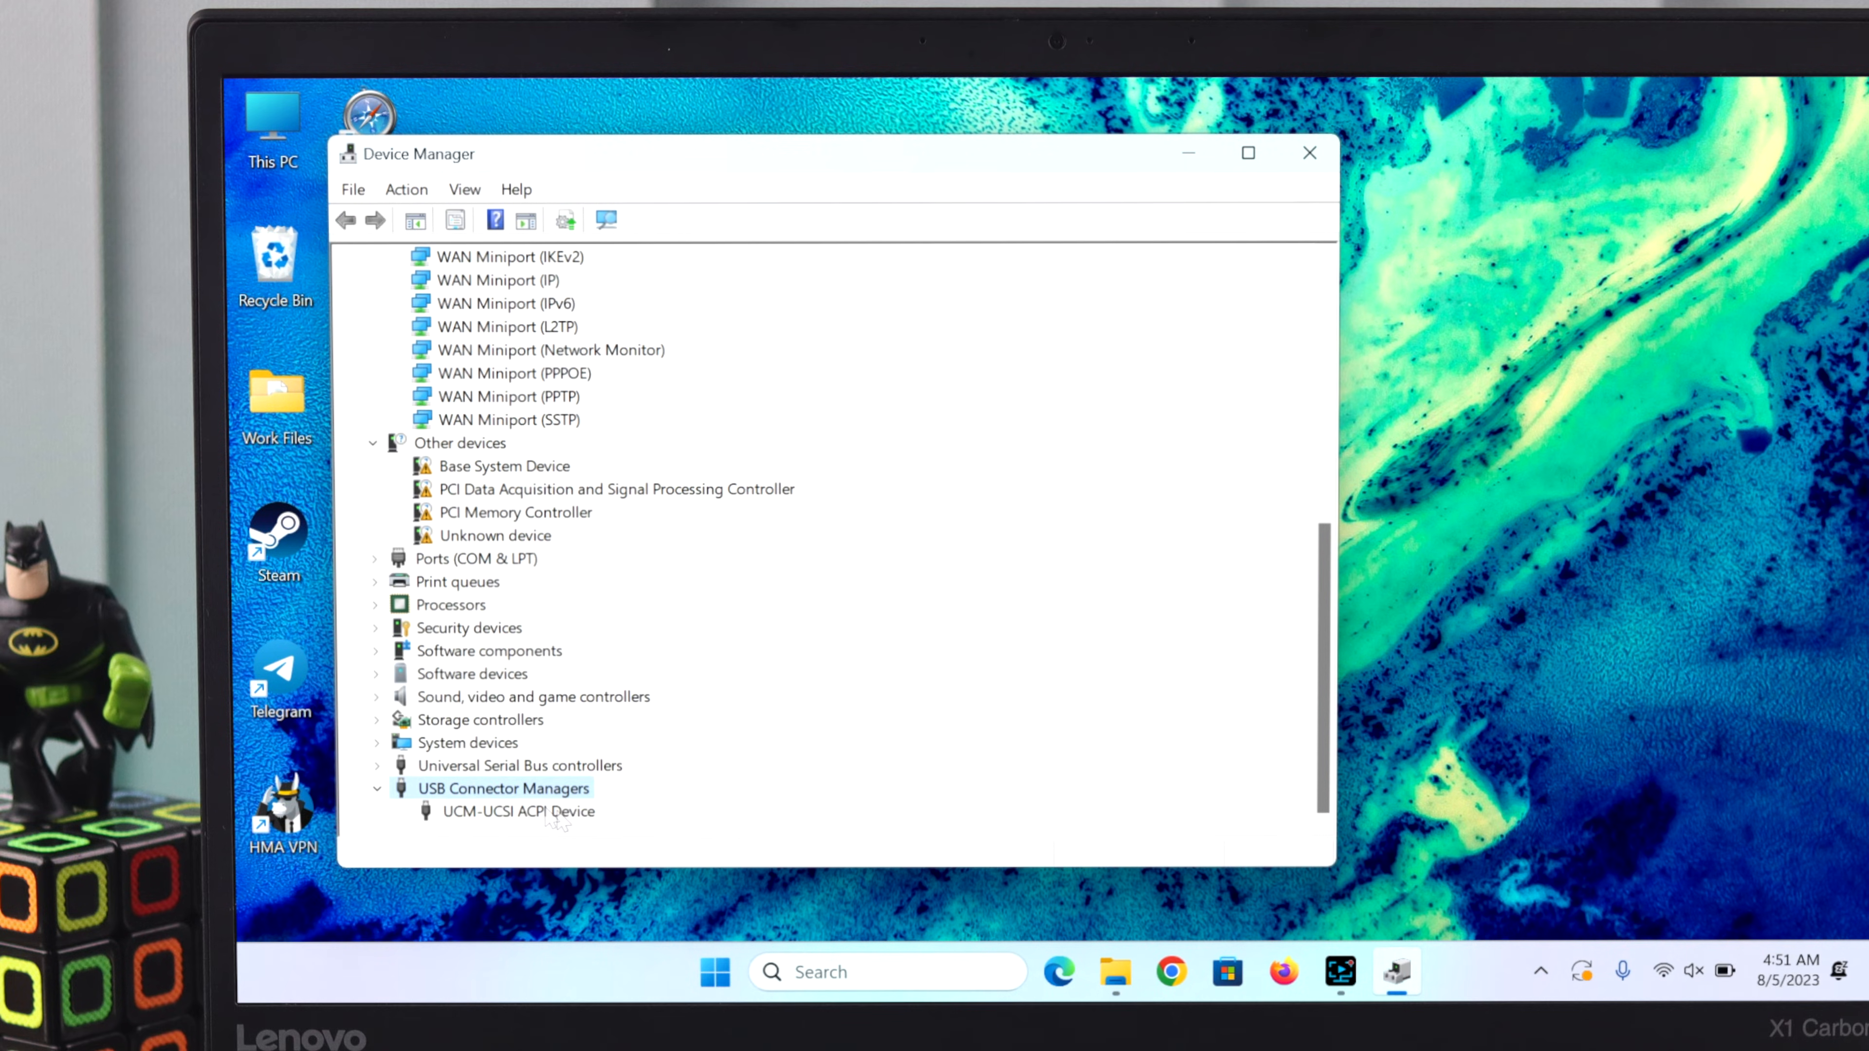
pyautogui.doubleClick(537, 819)
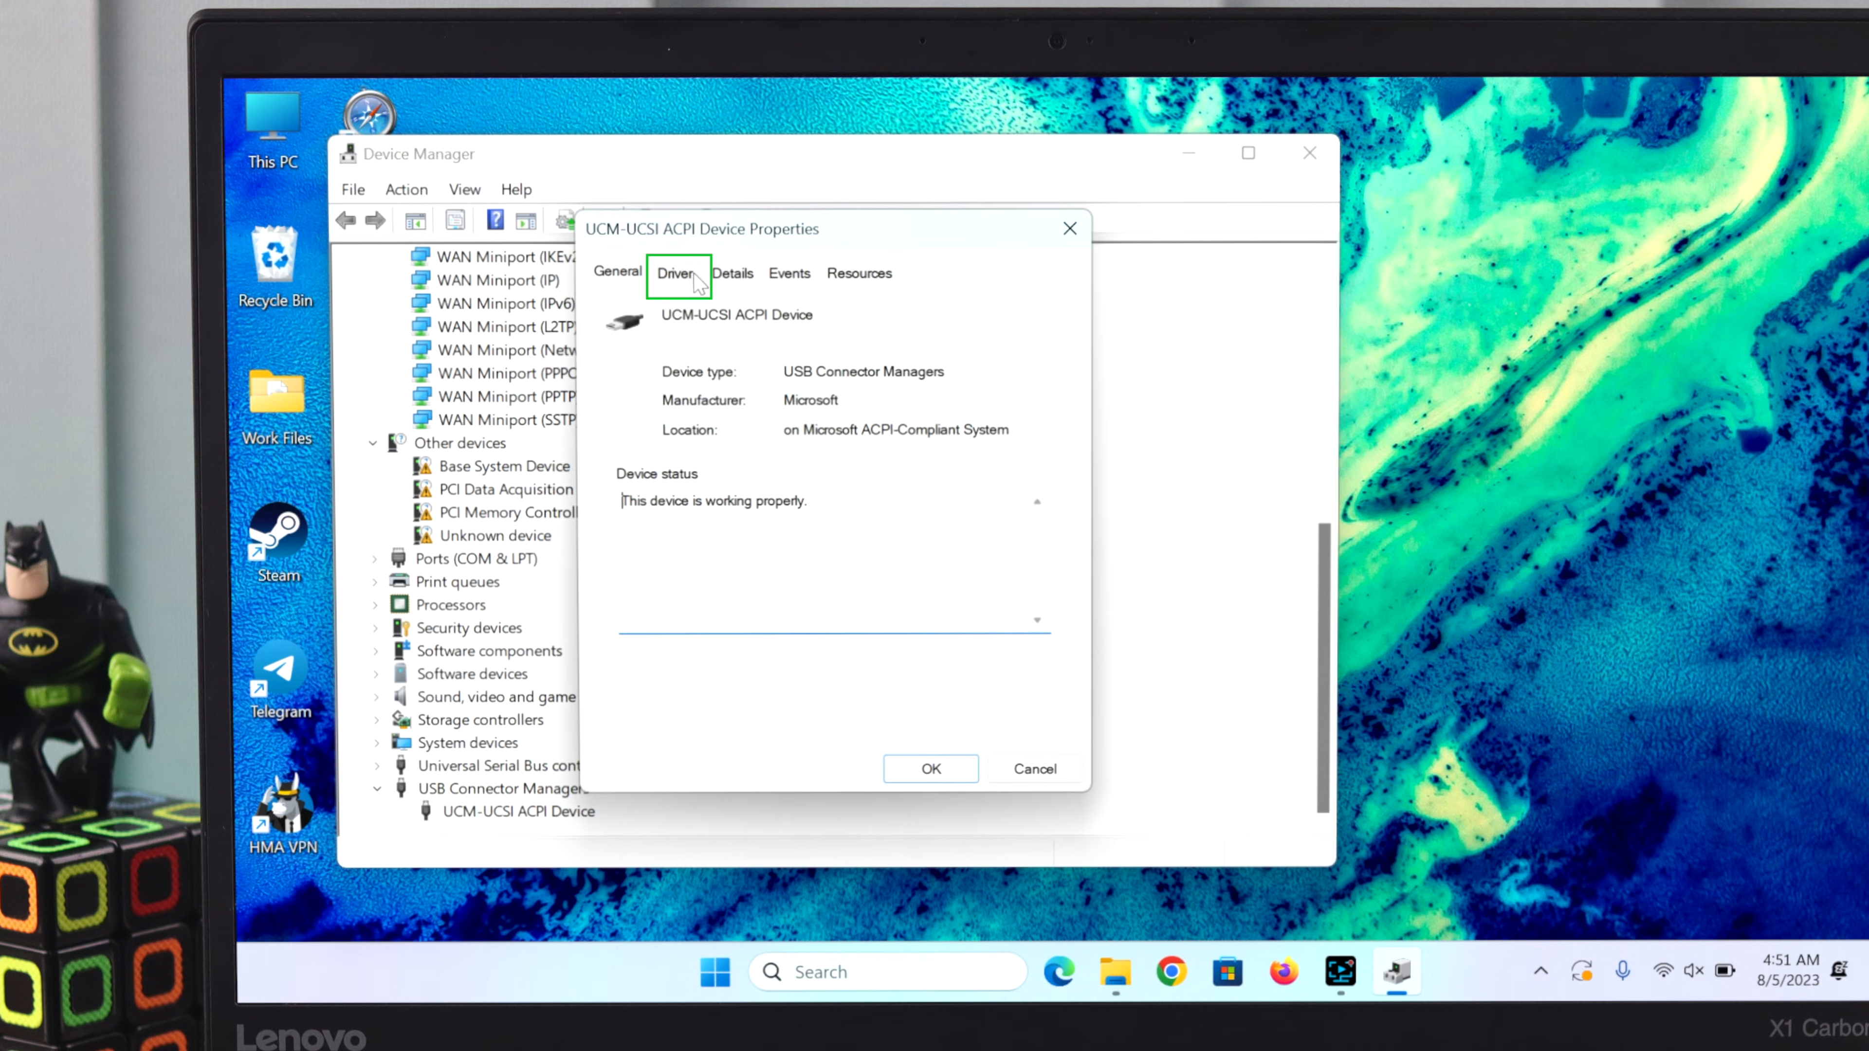
# From the Driver details, update the UCM-UCSI ACPI Device driver via automatic search
pyautogui.click(676, 275)
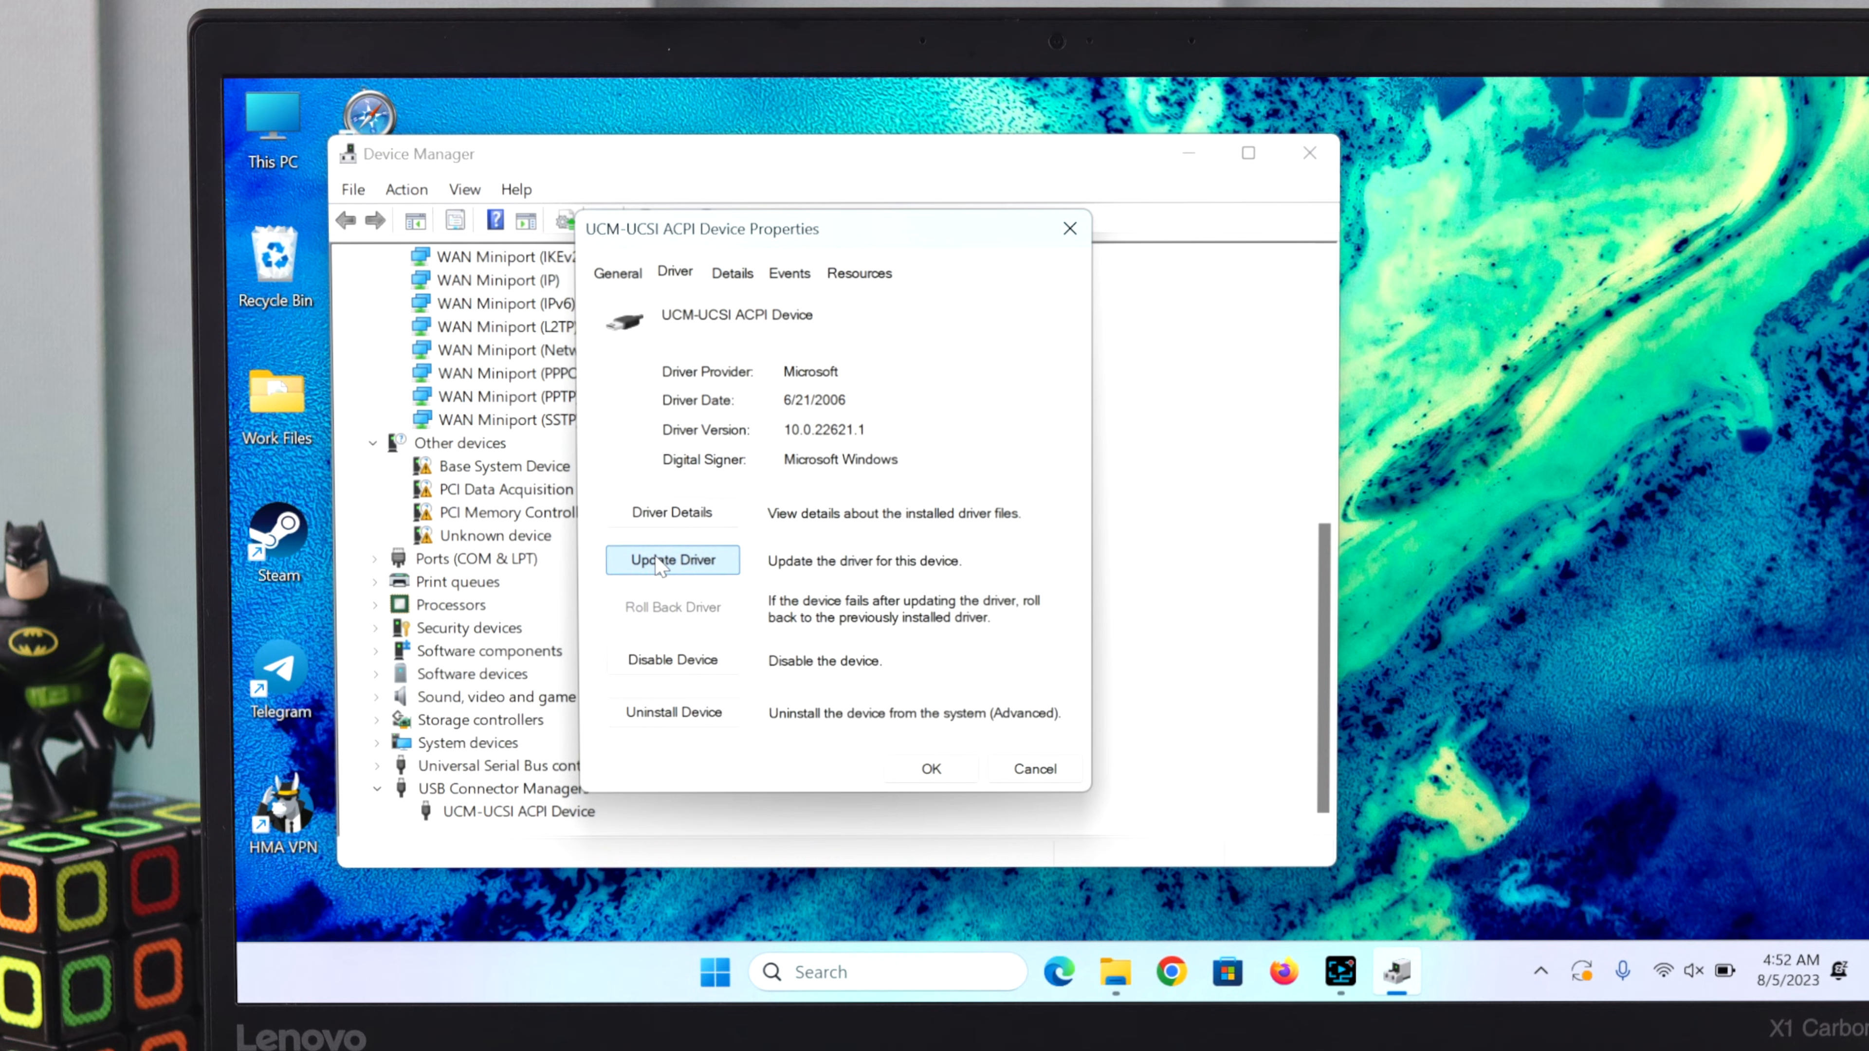
pyautogui.click(671, 561)
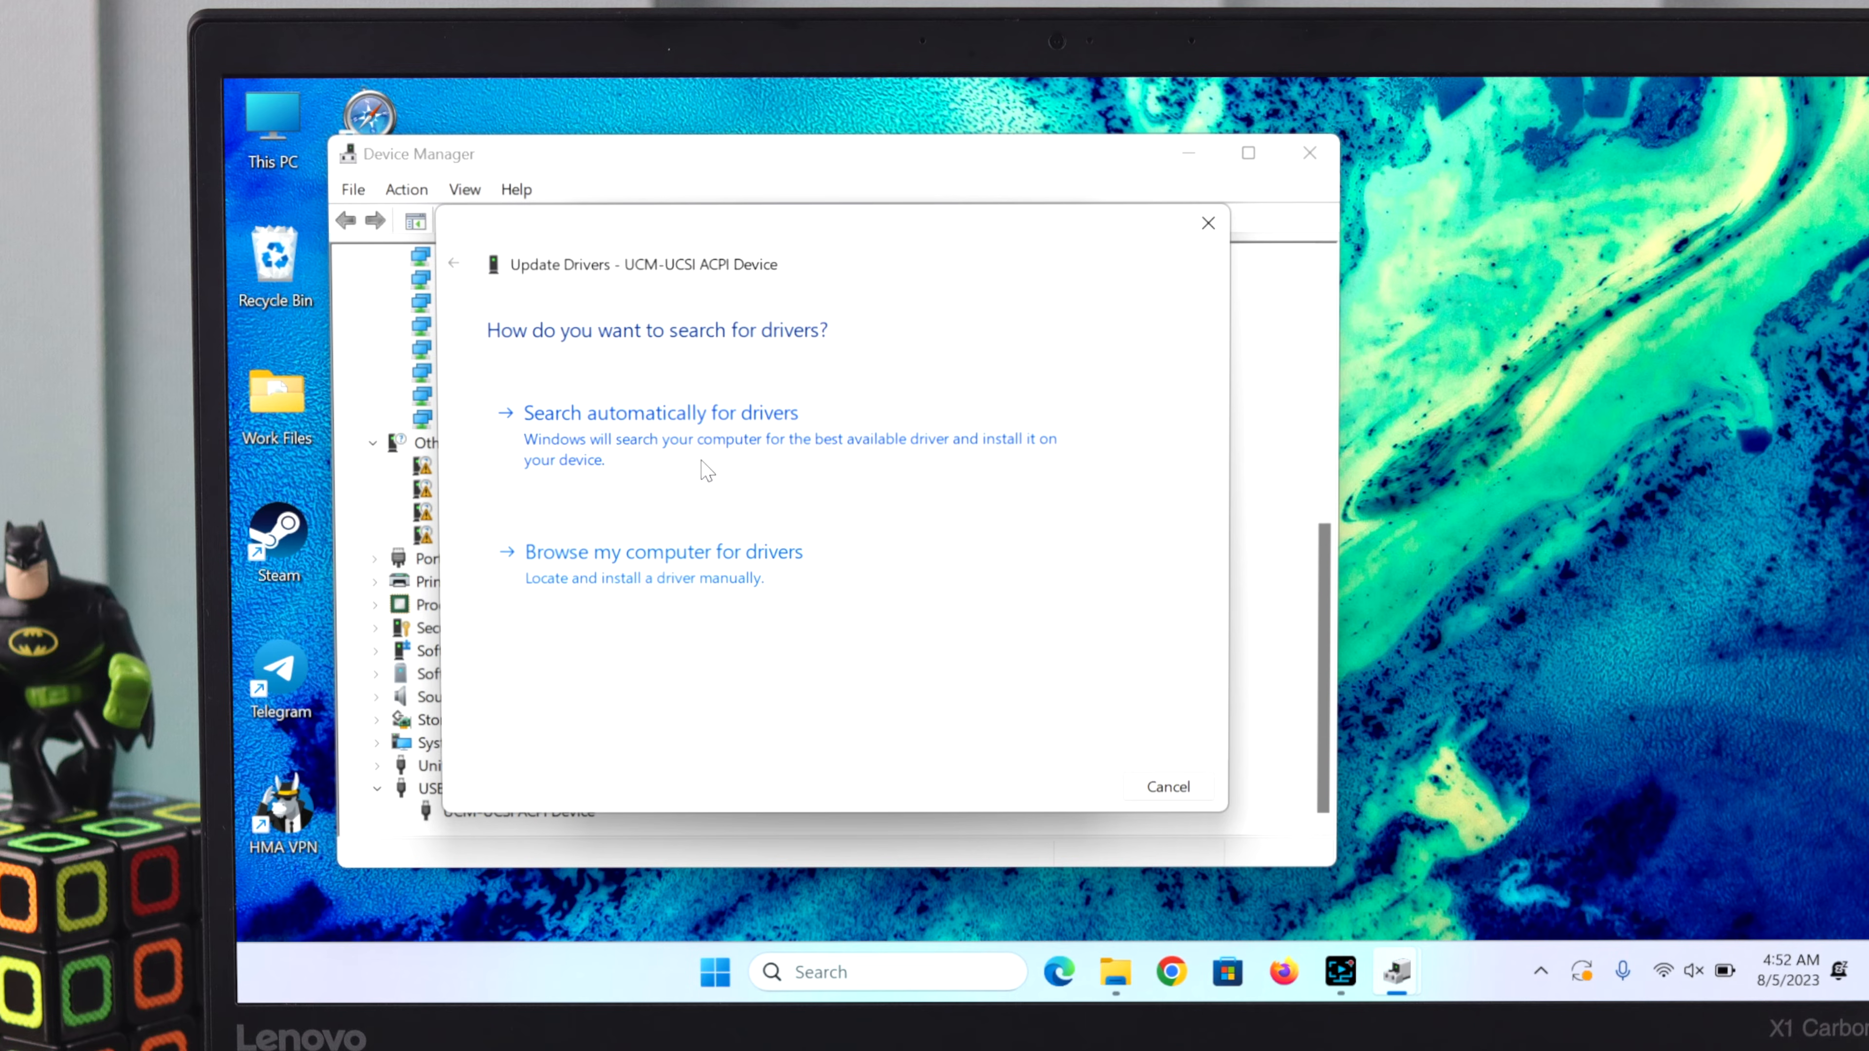
pyautogui.click(660, 413)
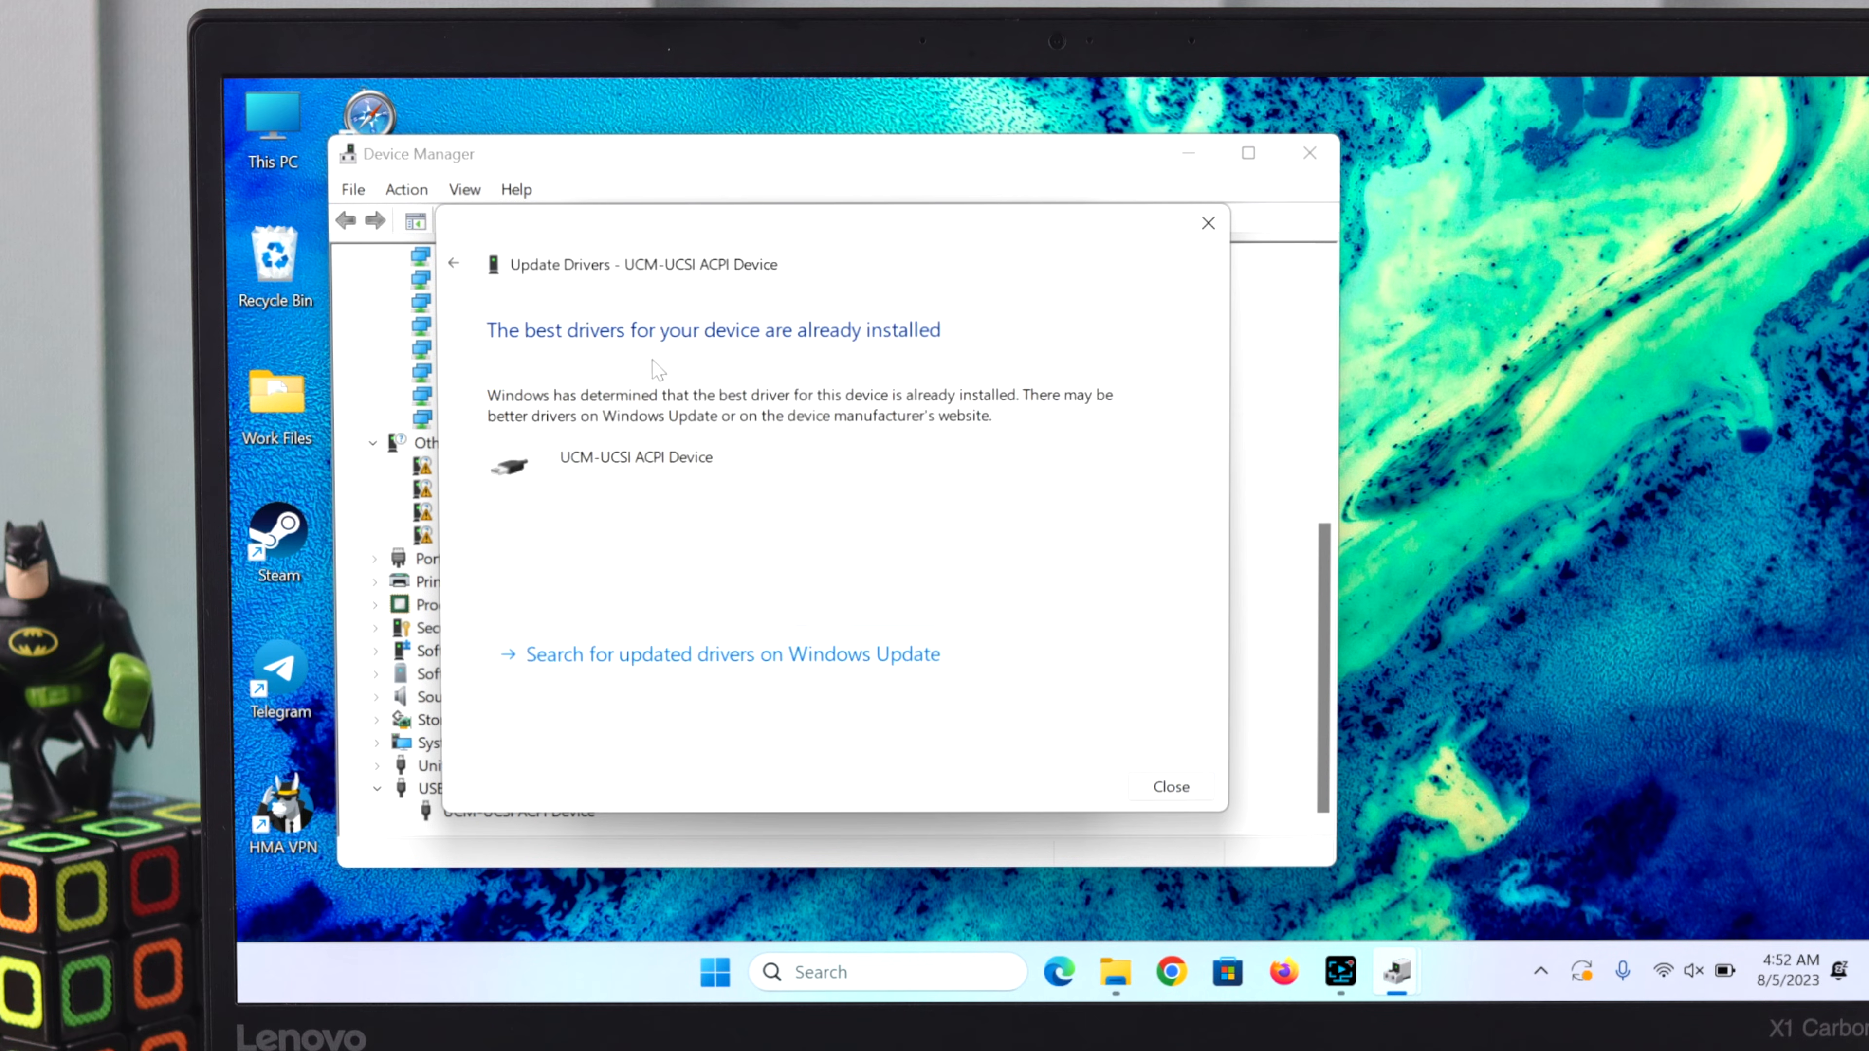
pyautogui.moveTo(1071, 590)
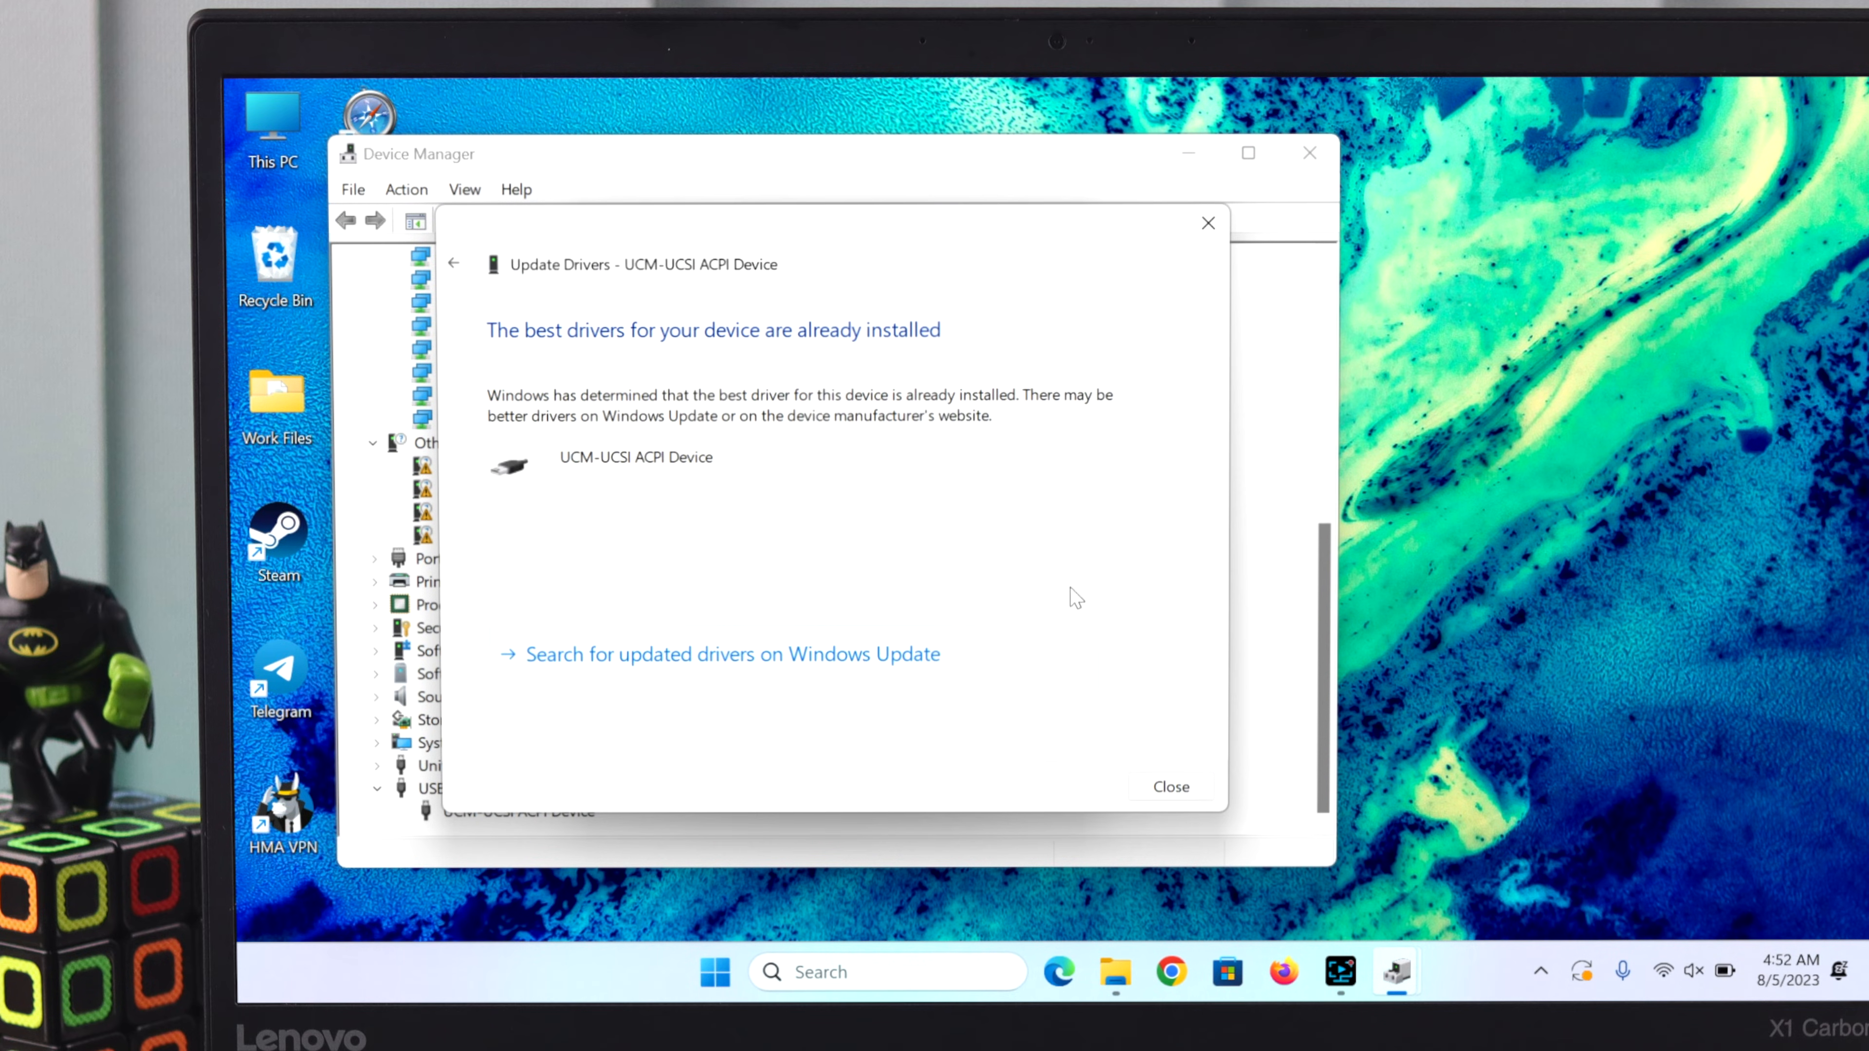